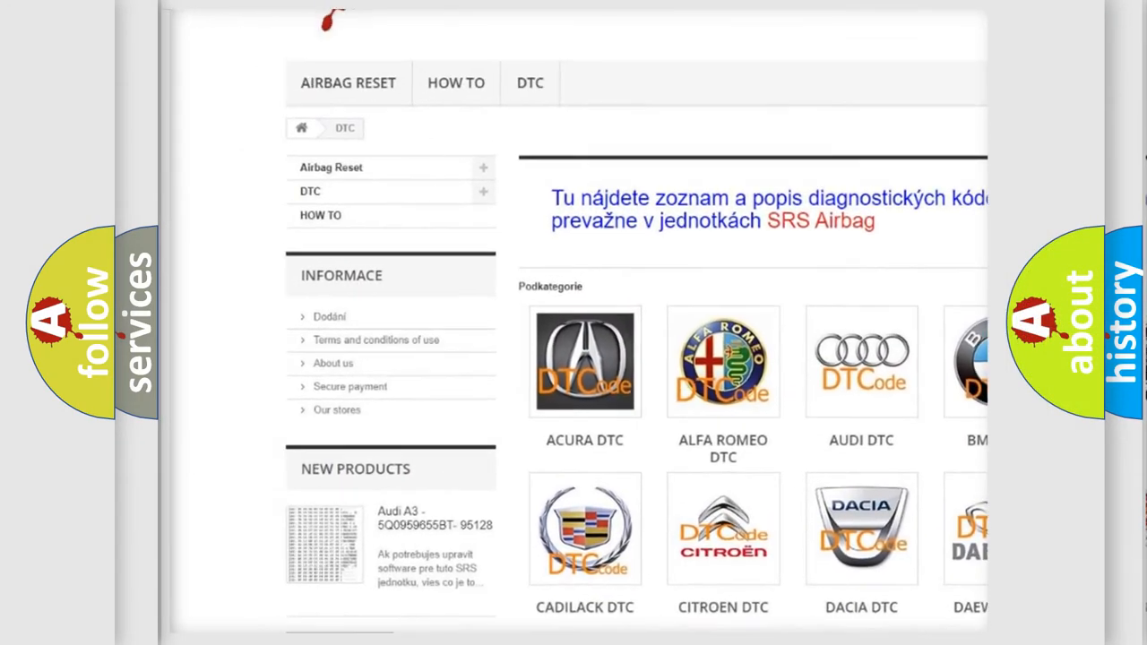
scroll("down", 3)
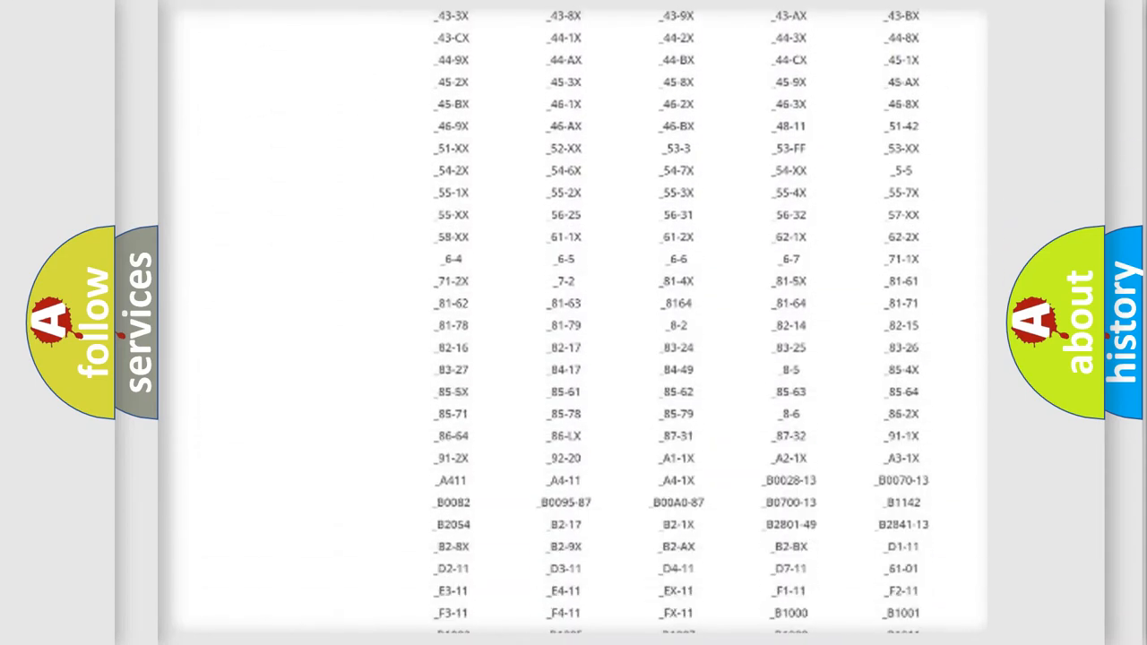
scroll("down", 3)
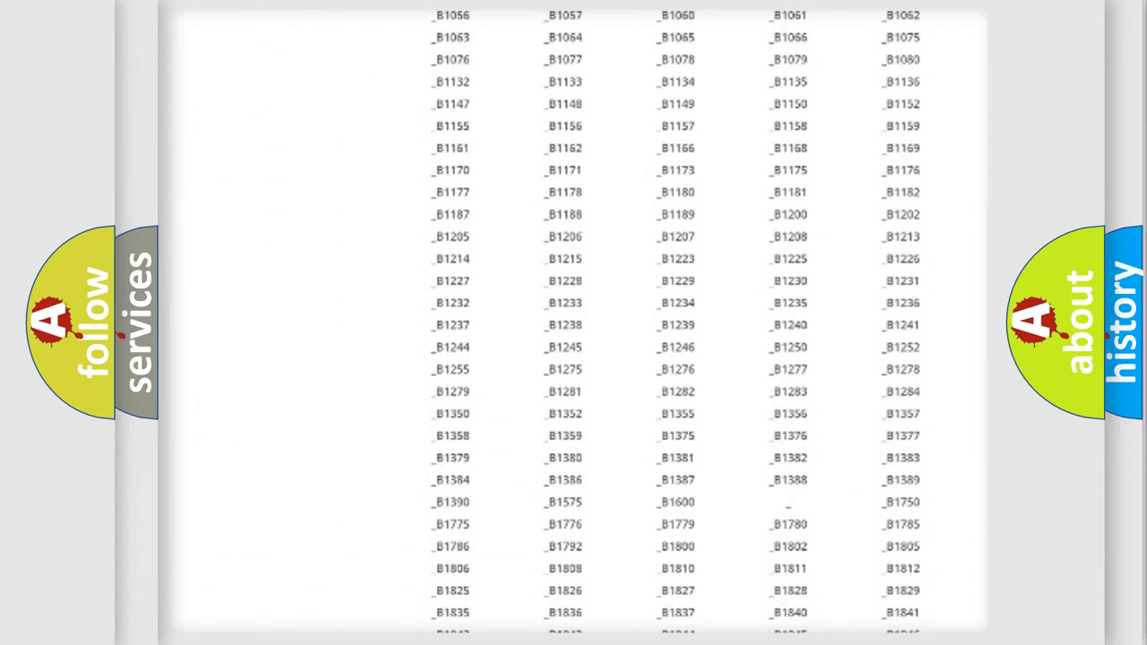